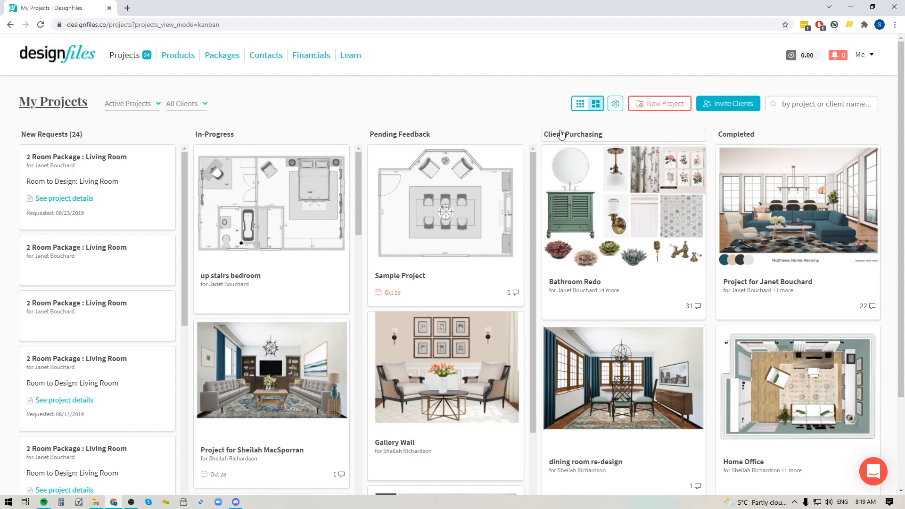
pyautogui.moveTo(294, 111)
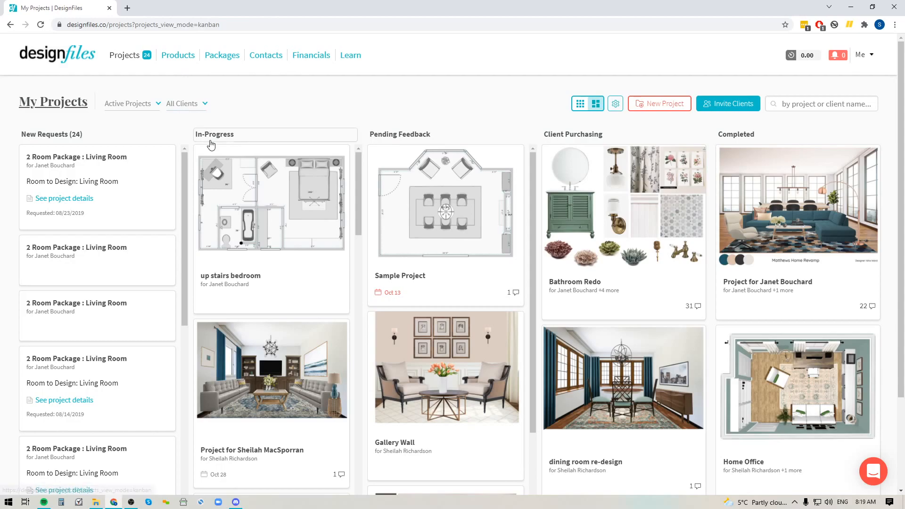
pyautogui.moveTo(563, 136)
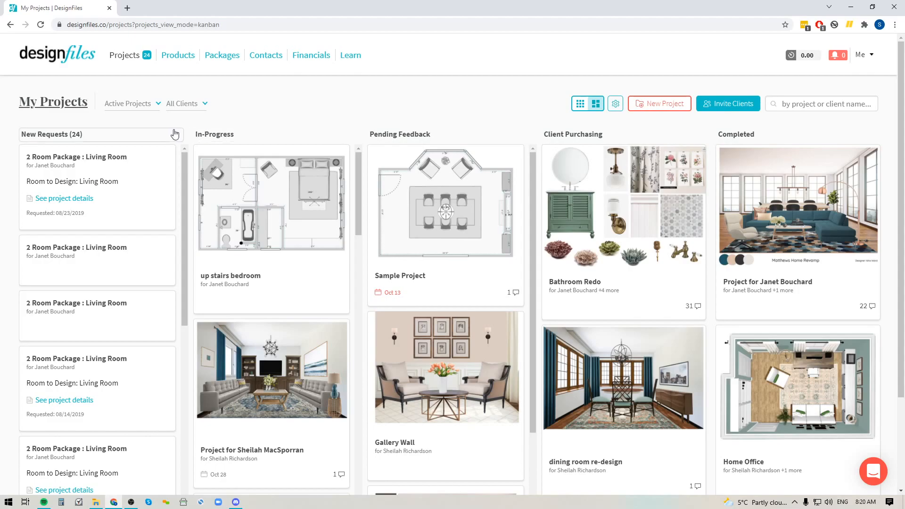
pyautogui.moveTo(51, 121)
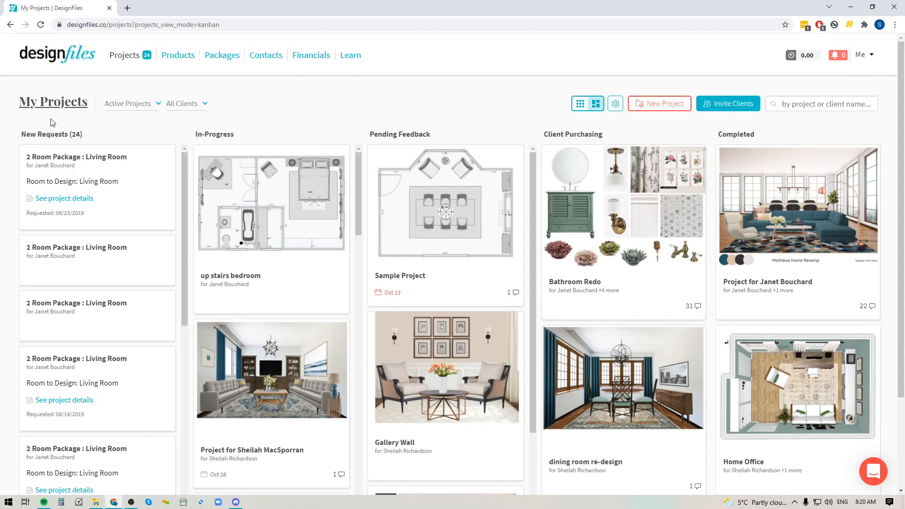
pyautogui.moveTo(226, 160)
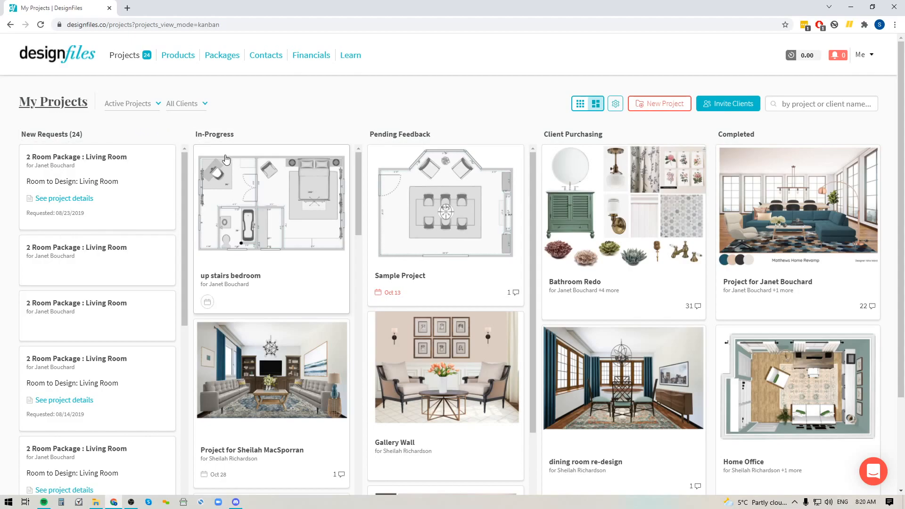
pyautogui.moveTo(570, 137)
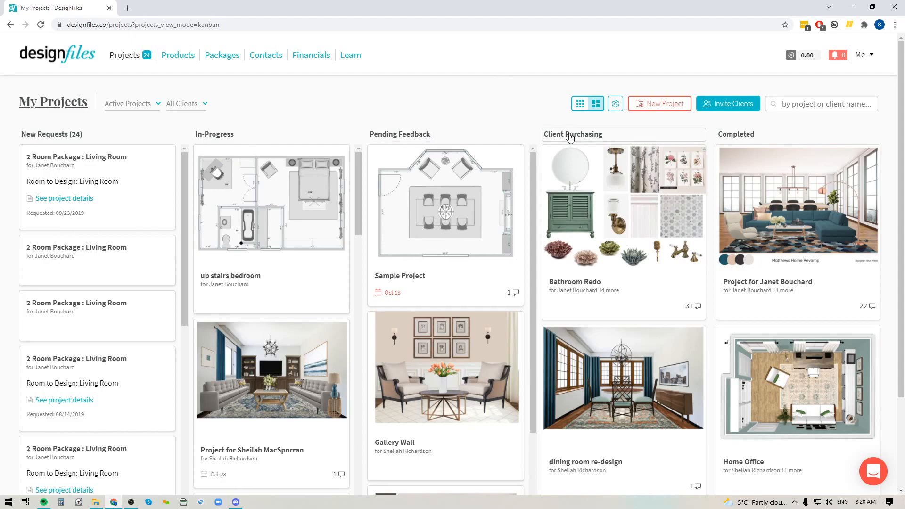
pyautogui.moveTo(744, 142)
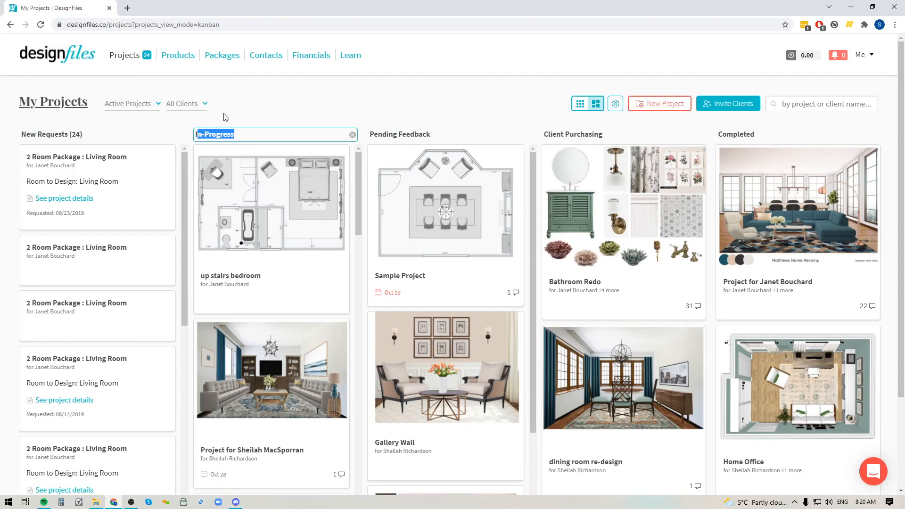
pyautogui.moveTo(282, 108)
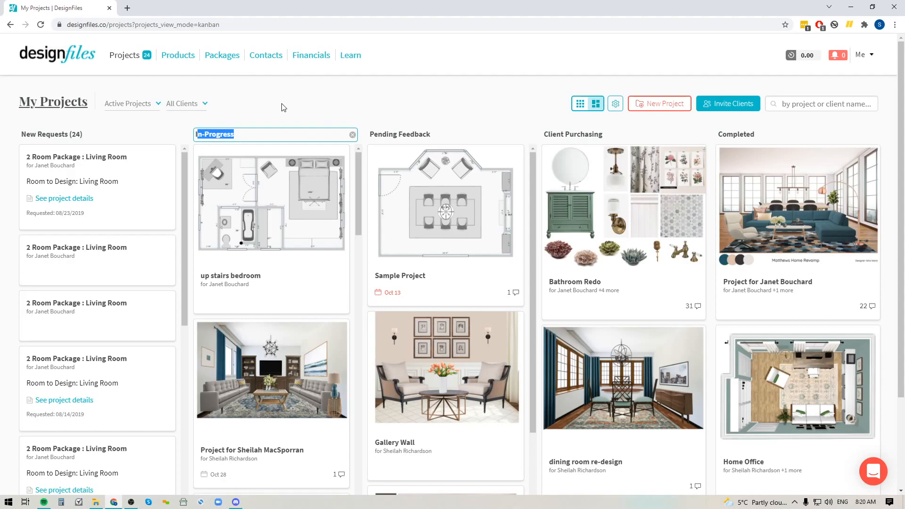
pyautogui.moveTo(269, 279)
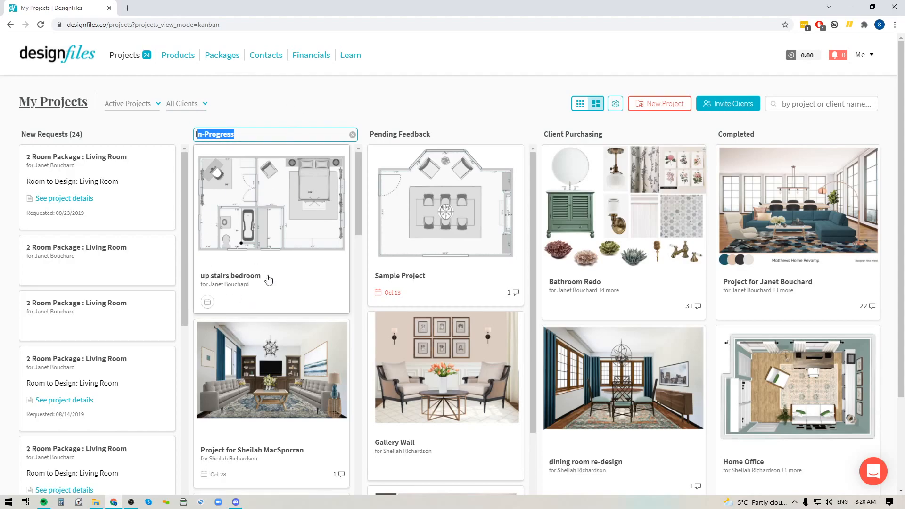
# - Assign the up stairs bedroom project a due date of Oct 28
pyautogui.click(342, 114)
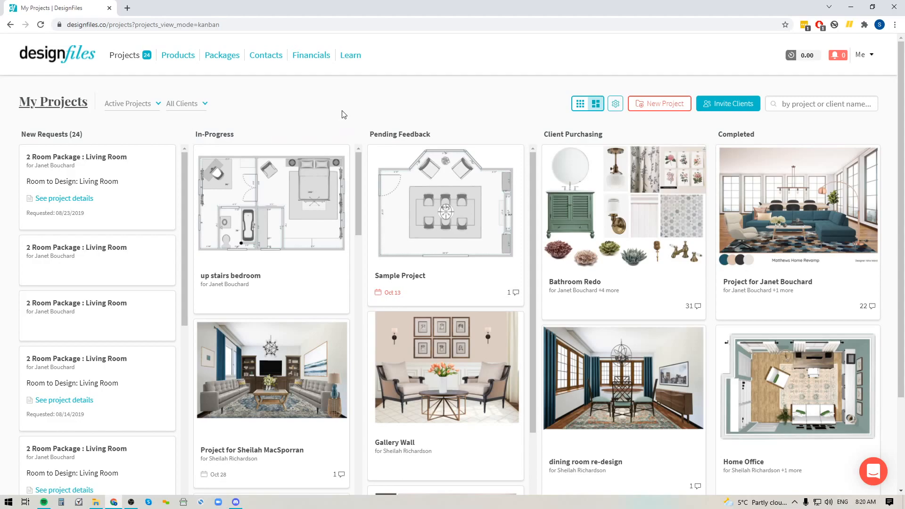
pyautogui.moveTo(207, 302)
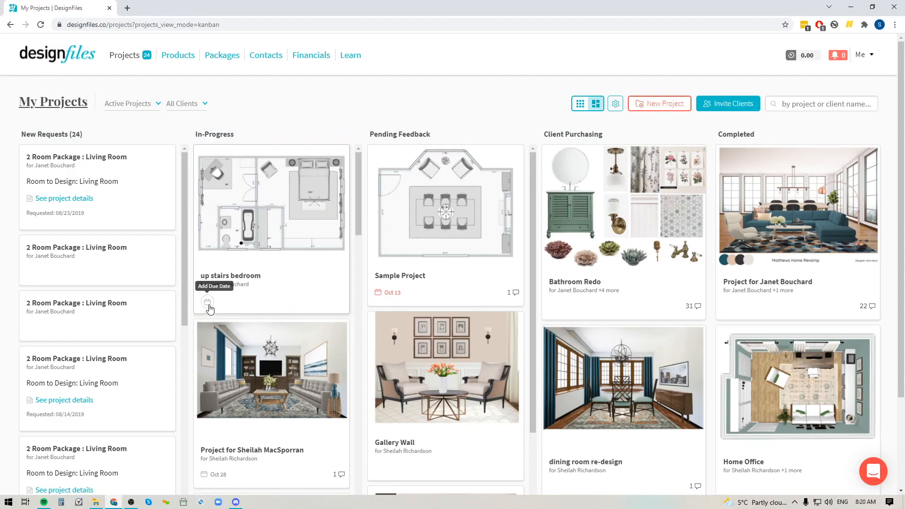
pyautogui.moveTo(239, 241)
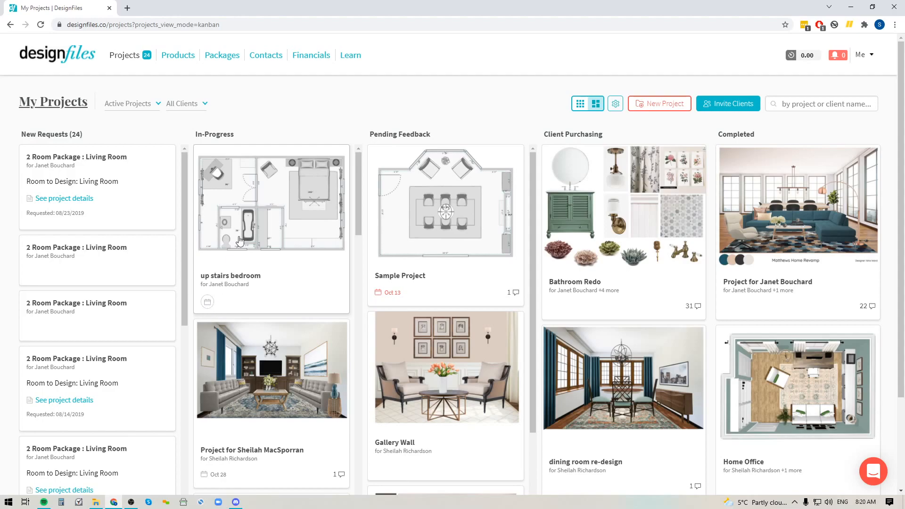
pyautogui.moveTo(225, 224)
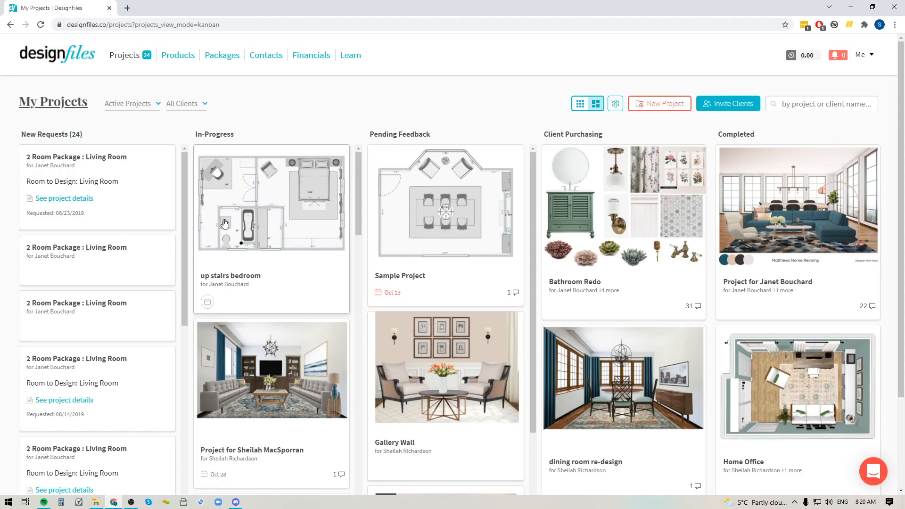
pyautogui.click(207, 302)
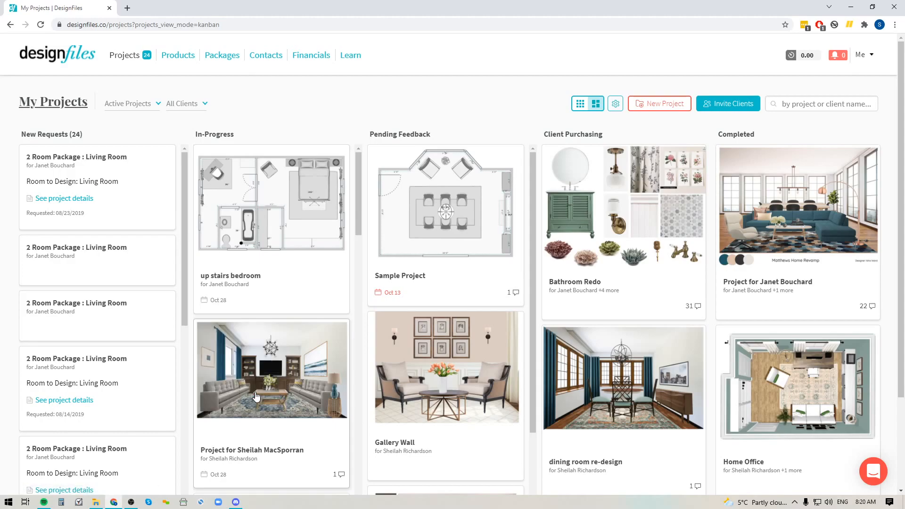
pyautogui.moveTo(250, 284)
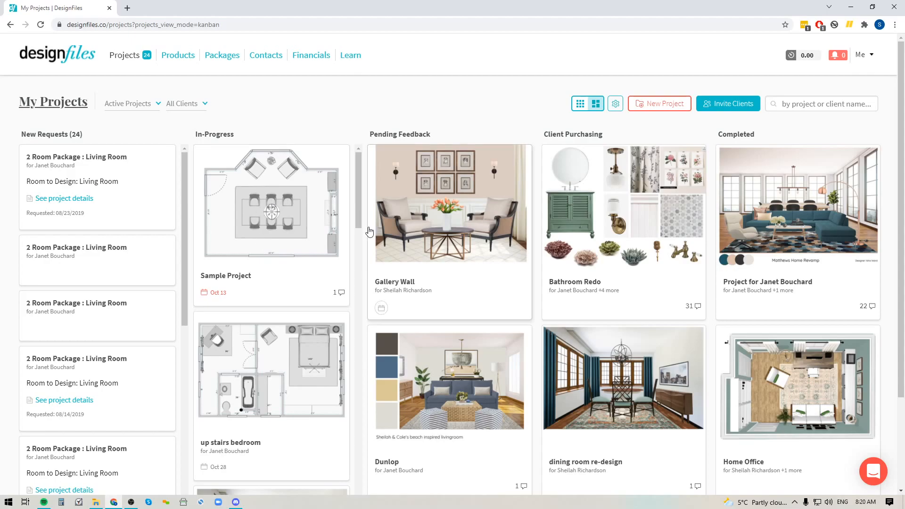
pyautogui.moveTo(473, 241)
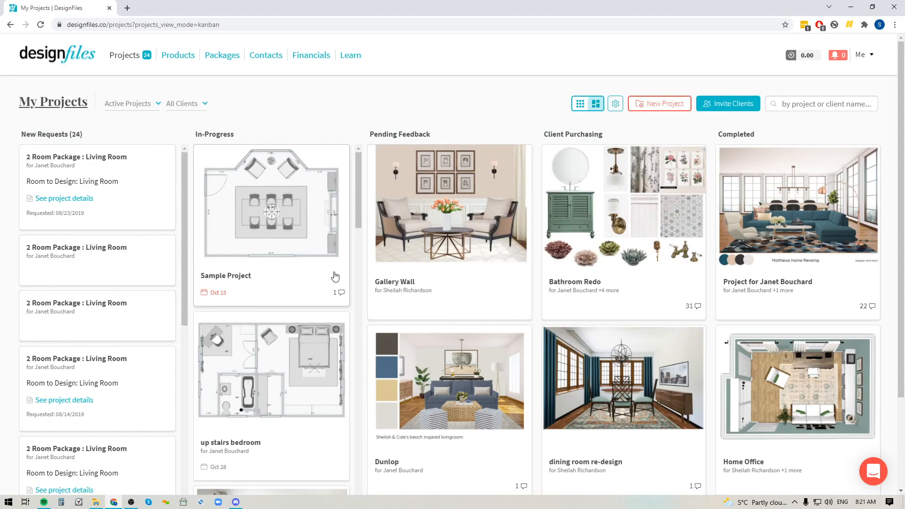
pyautogui.moveTo(822, 258)
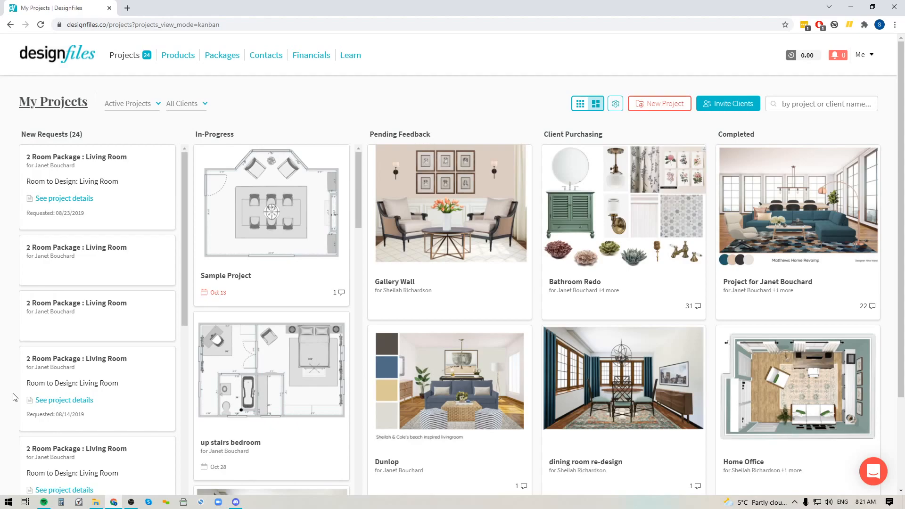
pyautogui.moveTo(147, 237)
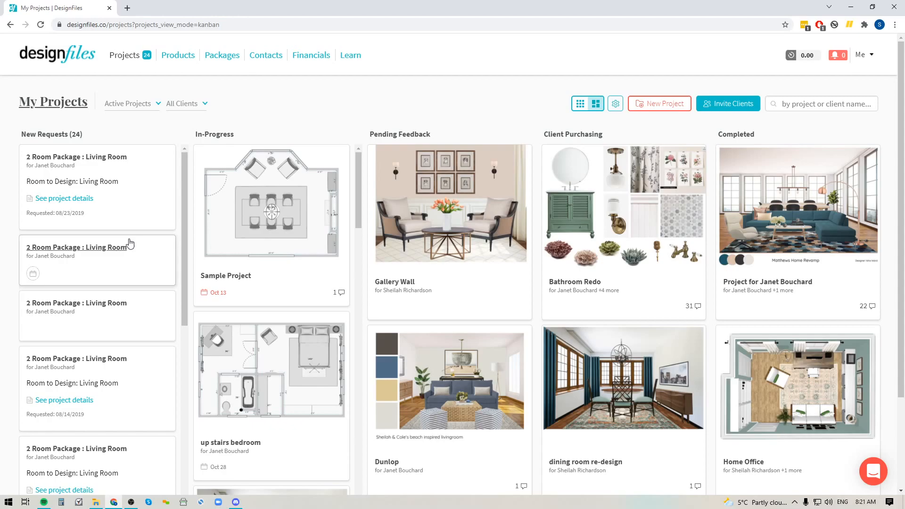
pyautogui.moveTo(70, 492)
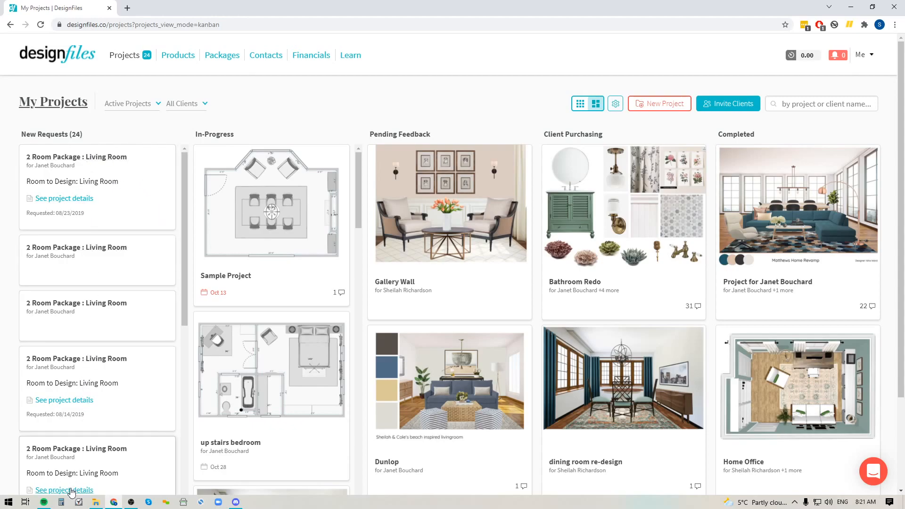
pyautogui.moveTo(81, 160)
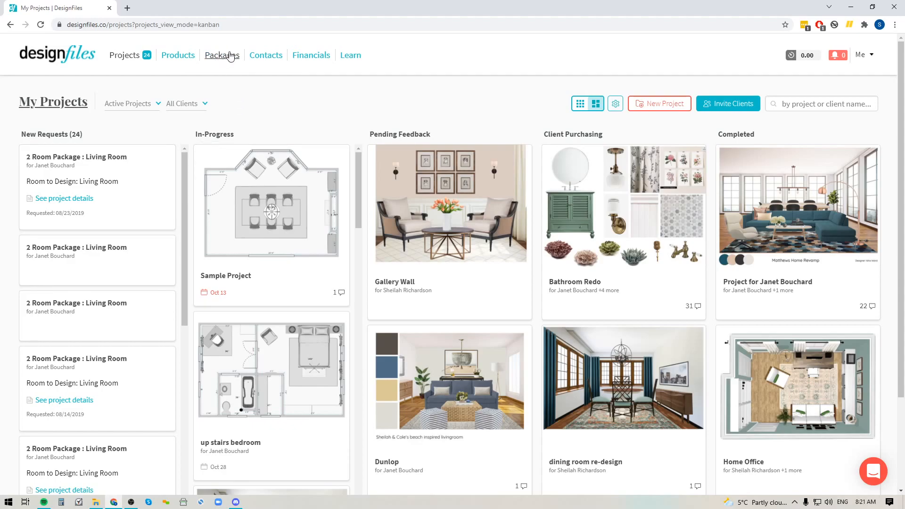
pyautogui.moveTo(222, 58)
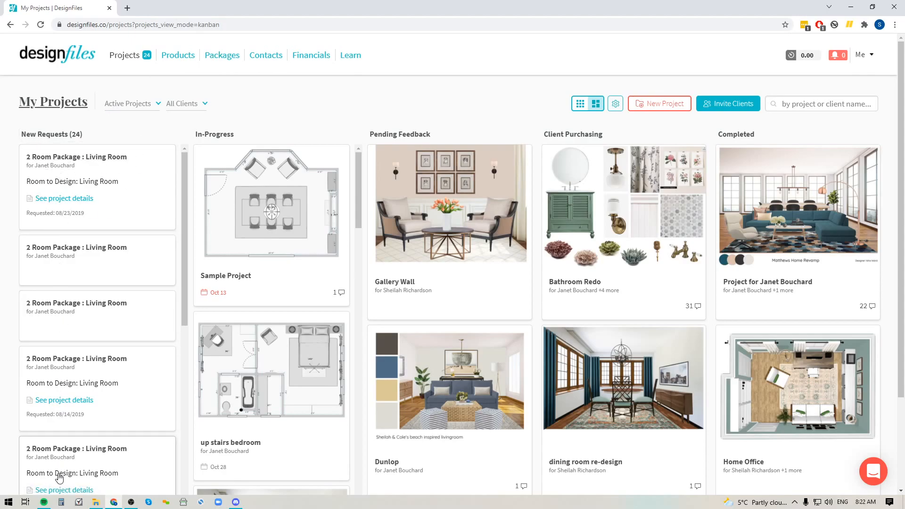
pyautogui.moveTo(94, 160)
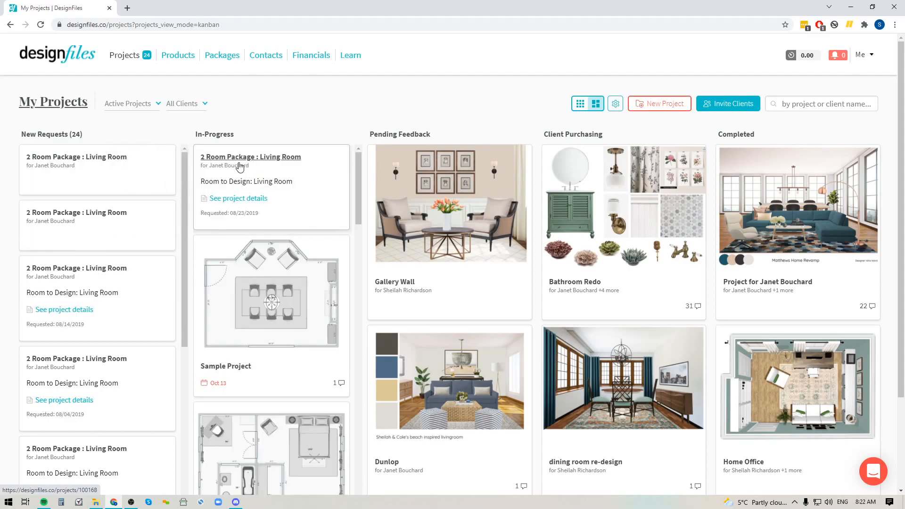
pyautogui.moveTo(278, 415)
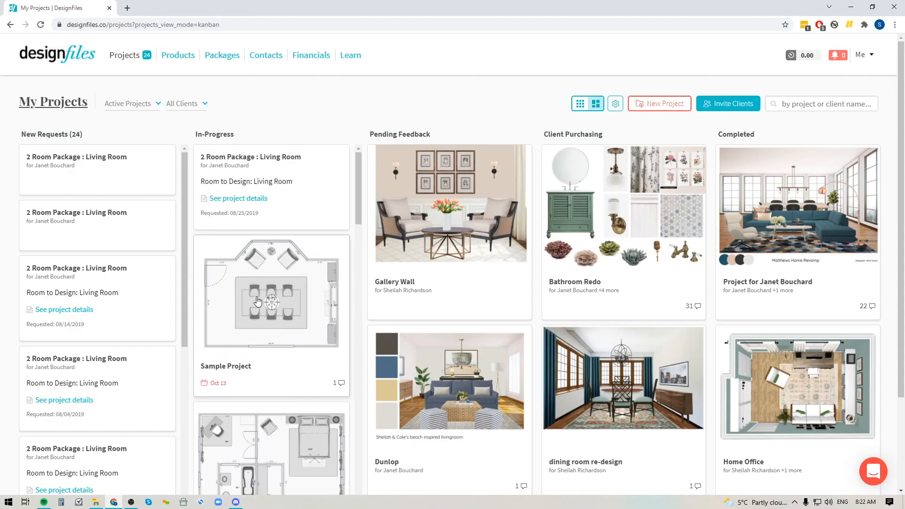
pyautogui.scroll(-3)
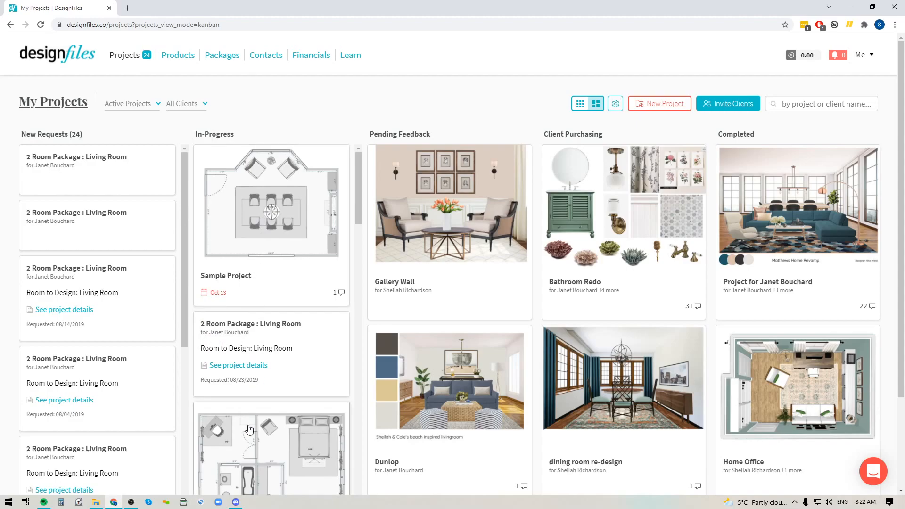
pyautogui.scroll(-3)
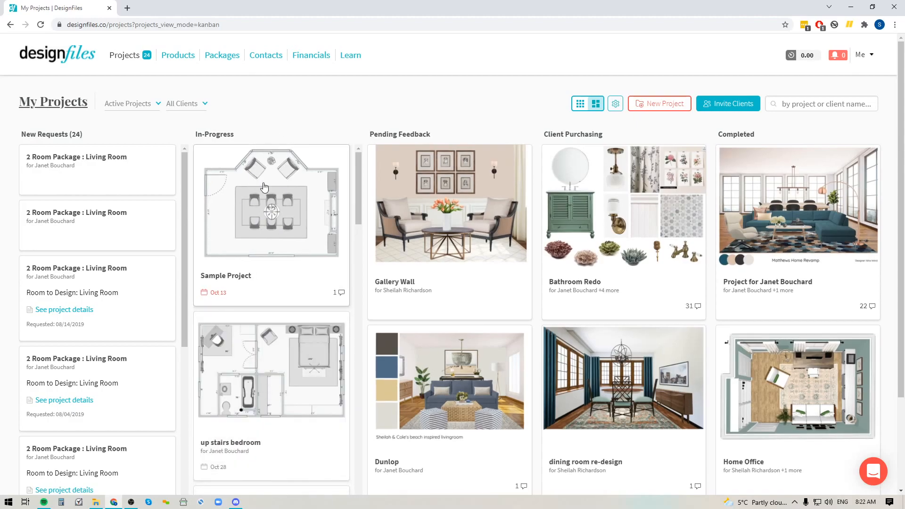
pyautogui.moveTo(274, 237)
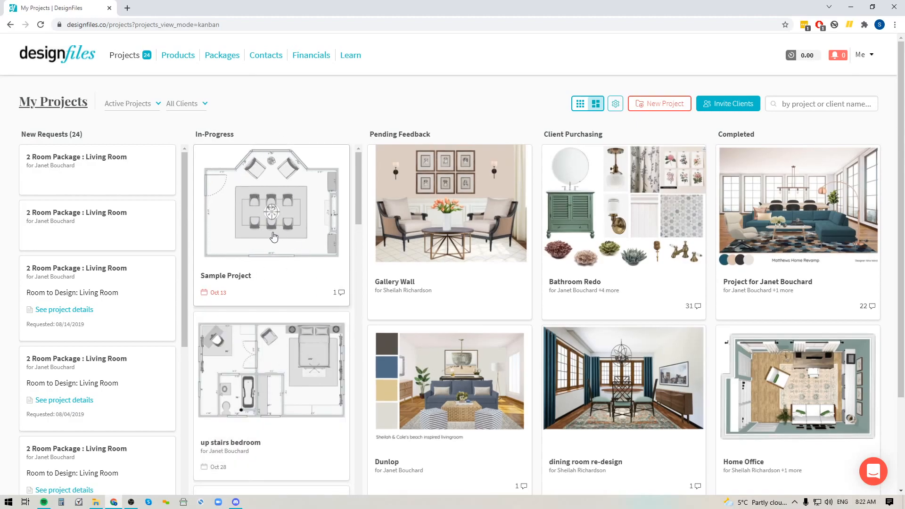
pyautogui.moveTo(624, 195)
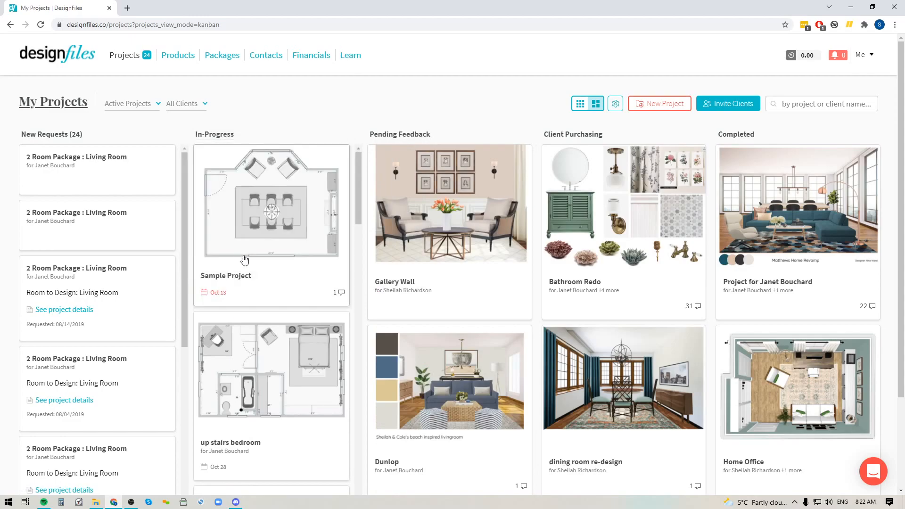
pyautogui.moveTo(230, 240)
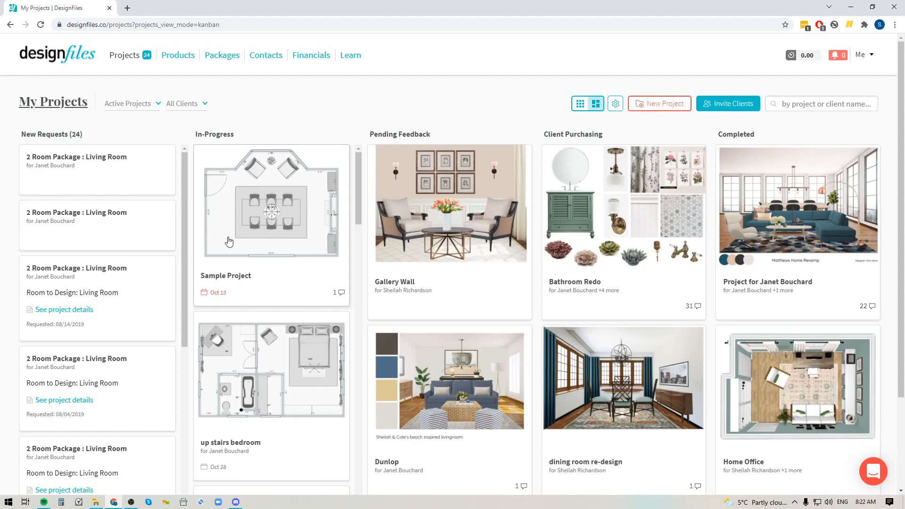
pyautogui.moveTo(234, 167)
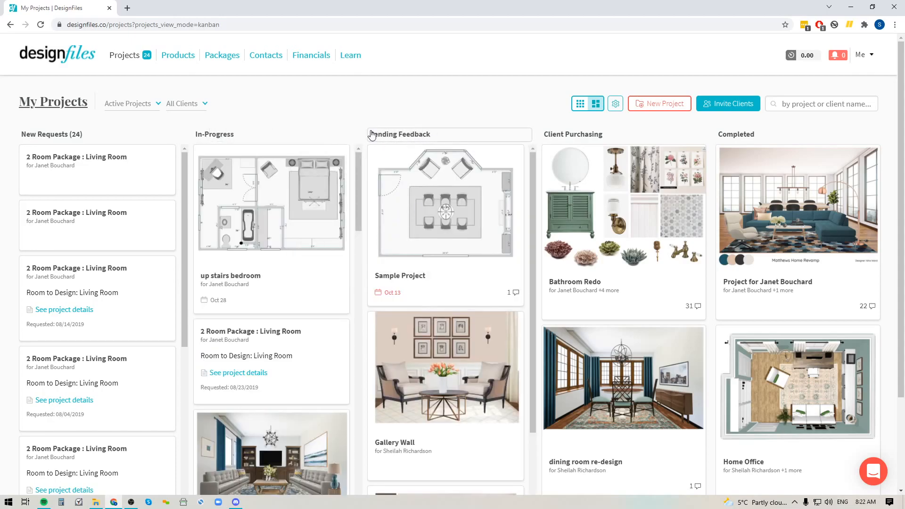
pyautogui.moveTo(391, 174)
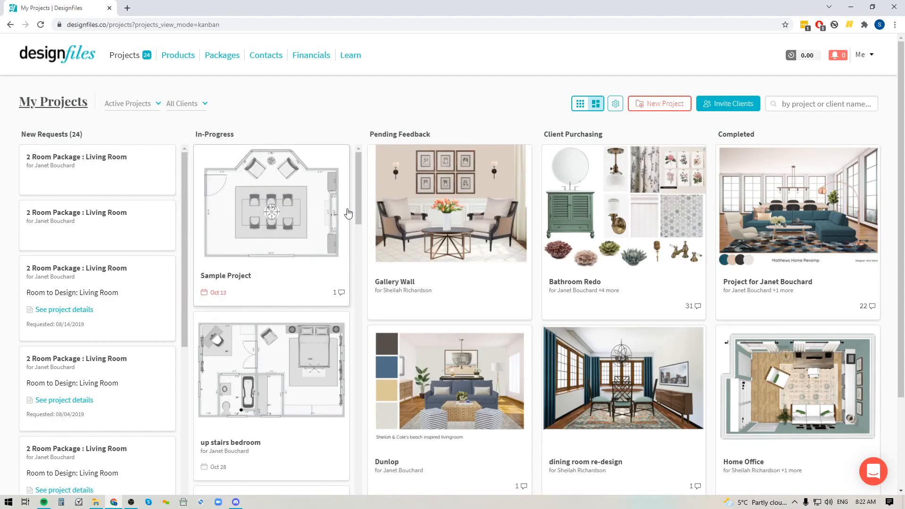
pyautogui.moveTo(233, 180)
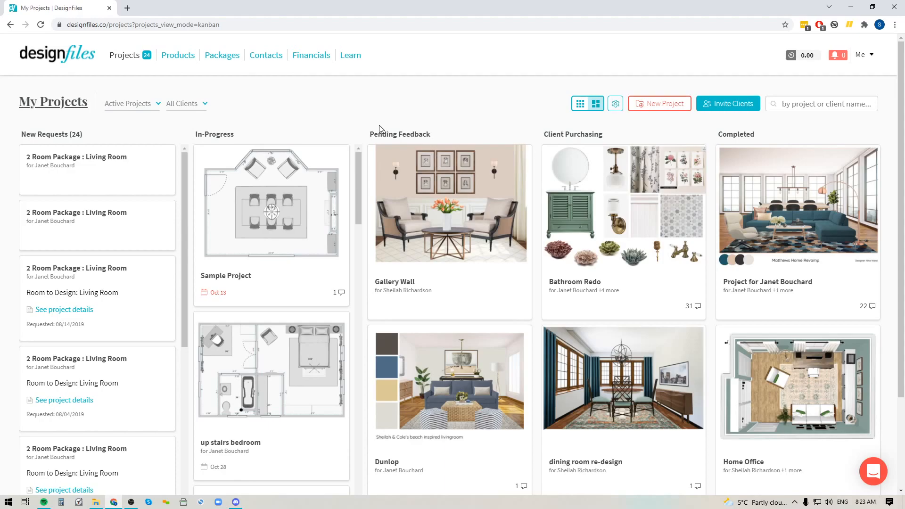
# - Switch on Hide Purchasing Column in the board settings, leaving four stage columns
pyautogui.click(615, 104)
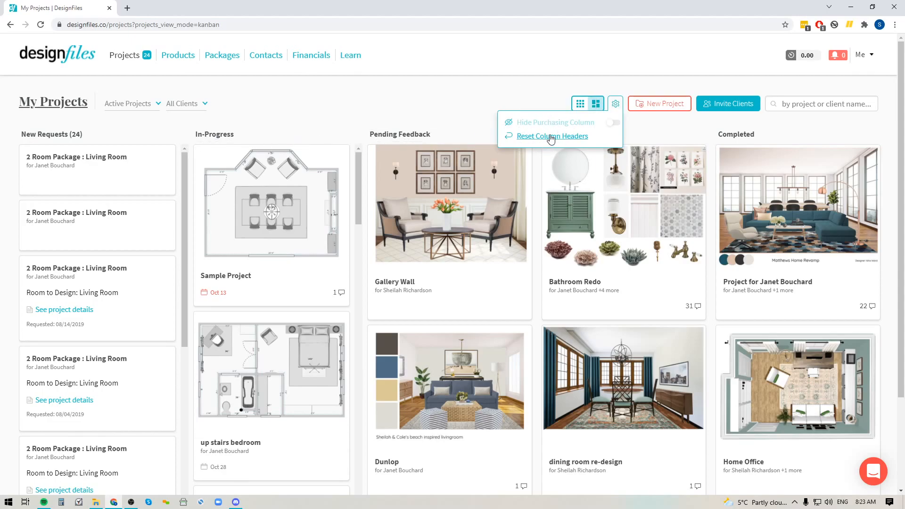
pyautogui.moveTo(556, 122)
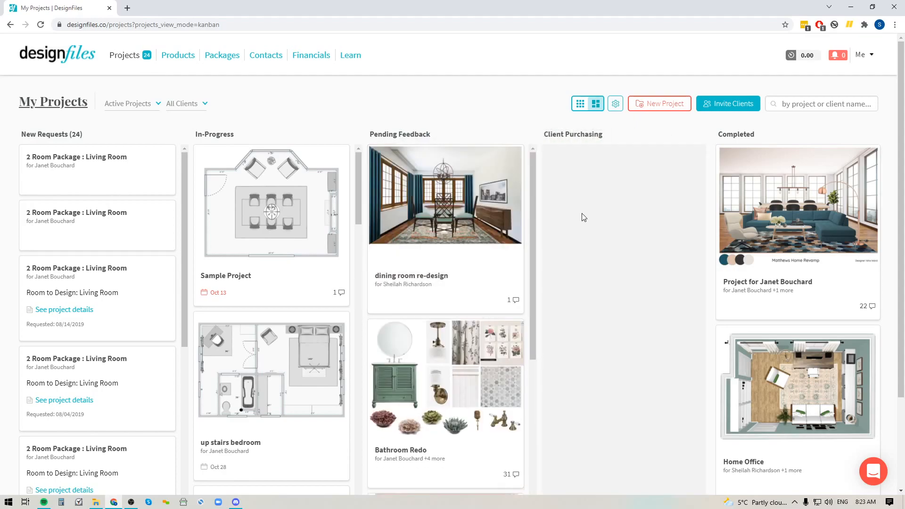
pyautogui.moveTo(597, 217)
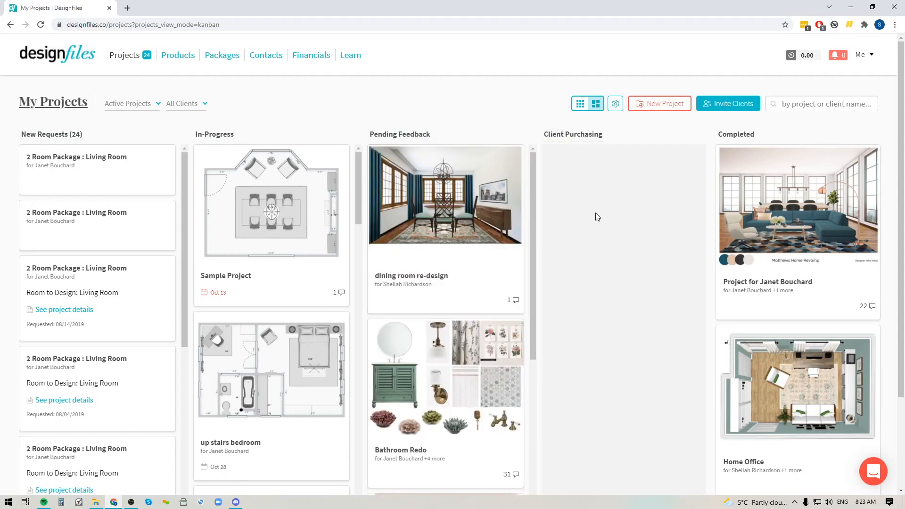
pyautogui.click(614, 103)
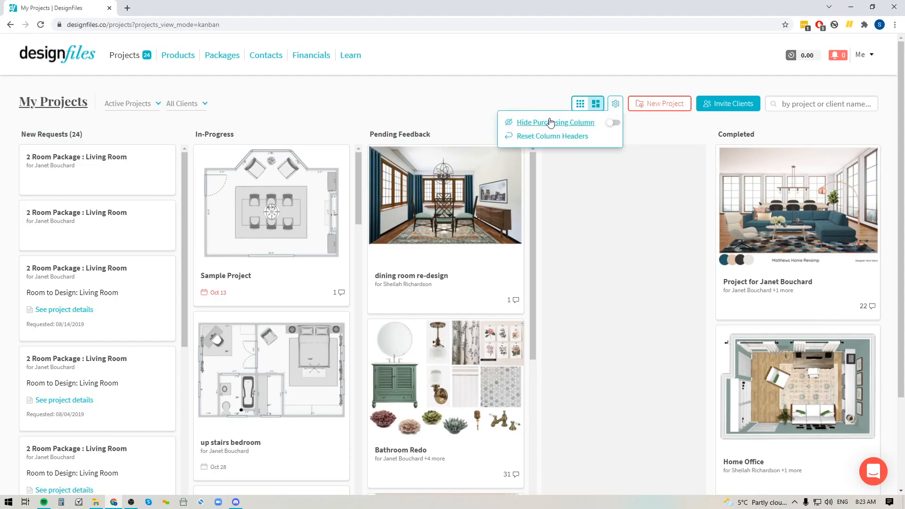
pyautogui.moveTo(612, 125)
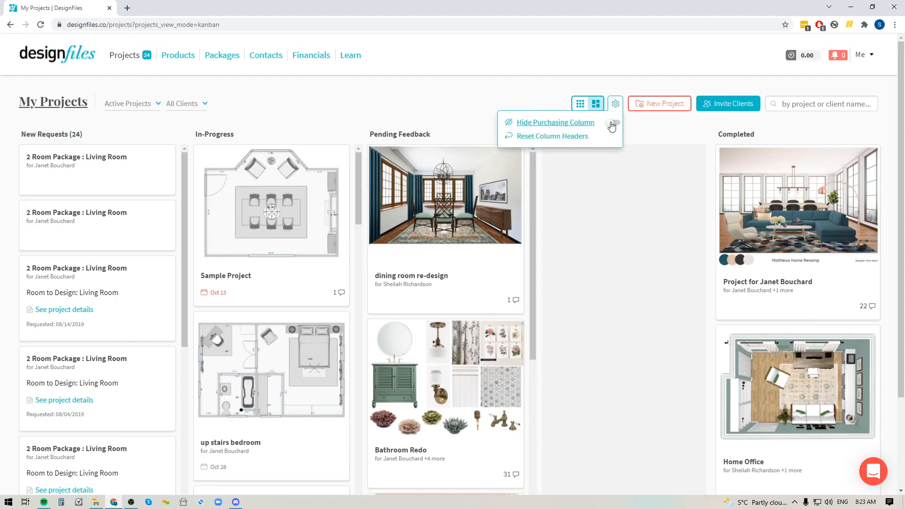
pyautogui.click(613, 123)
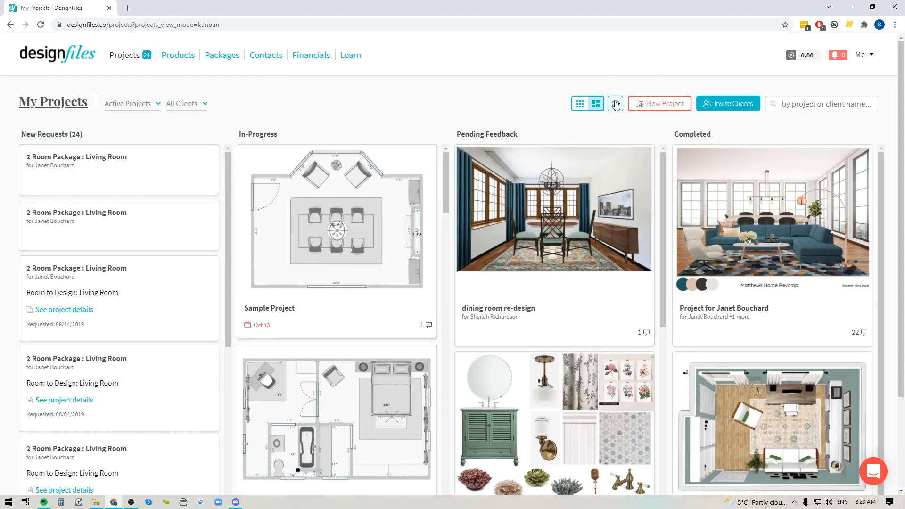
# - Switch off Hide Purchasing Column so Bathroom Redo and dining room re-design return
pyautogui.click(616, 104)
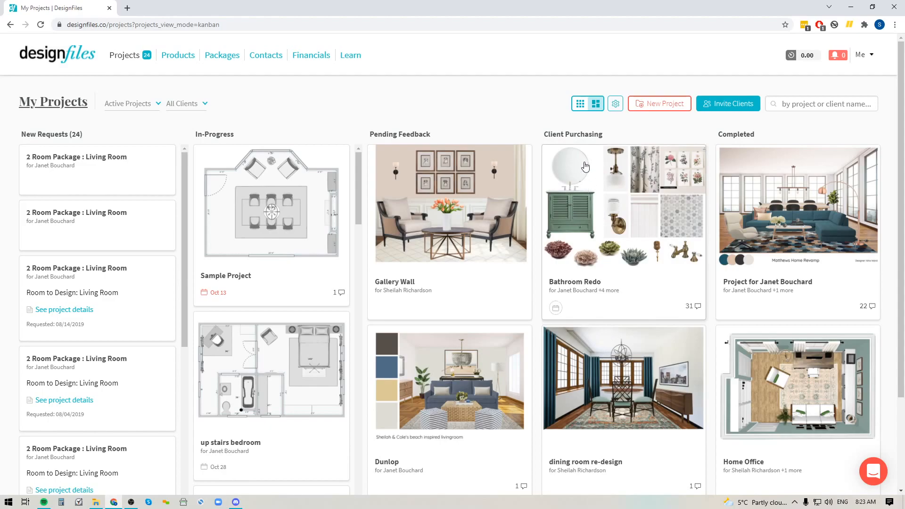
pyautogui.moveTo(630, 216)
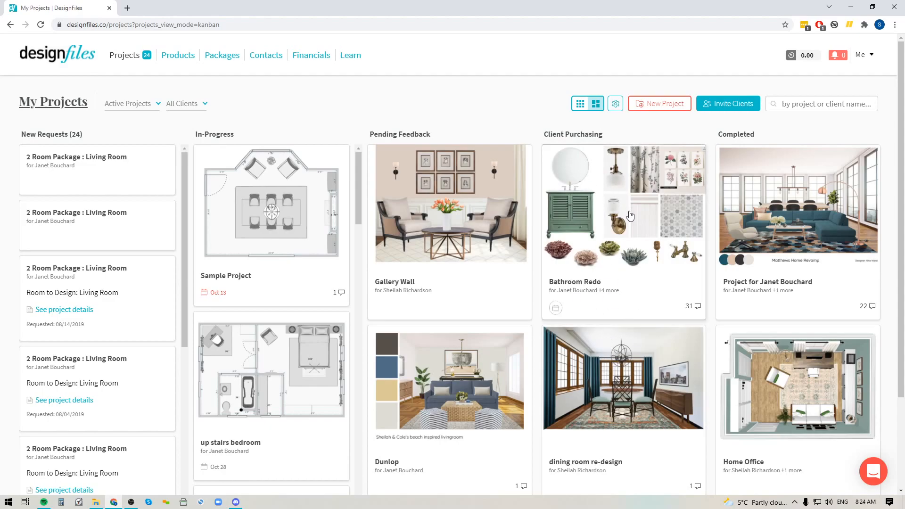
pyautogui.moveTo(644, 336)
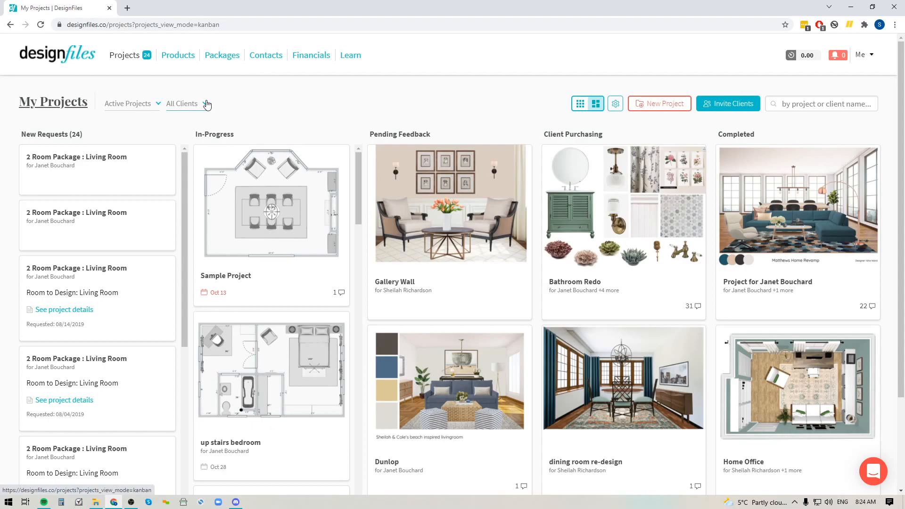
pyautogui.click(185, 104)
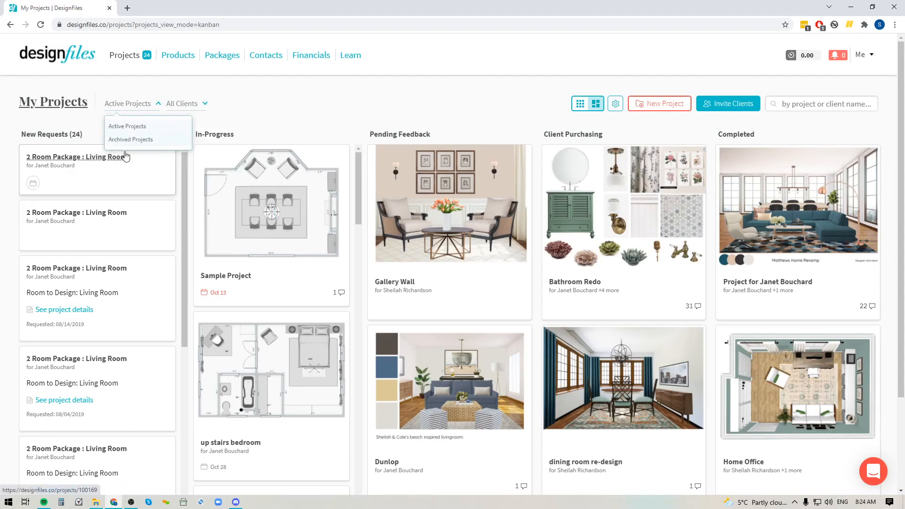
pyautogui.moveTo(131, 139)
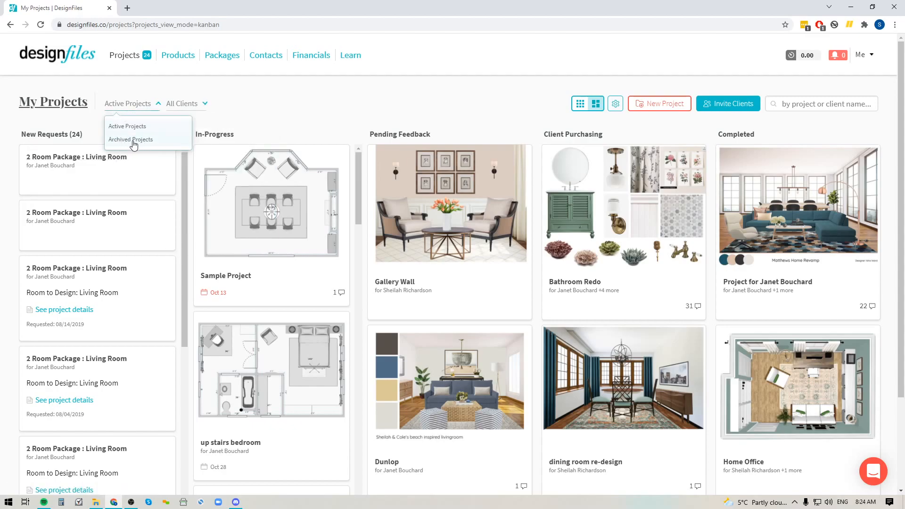
pyautogui.moveTo(132, 142)
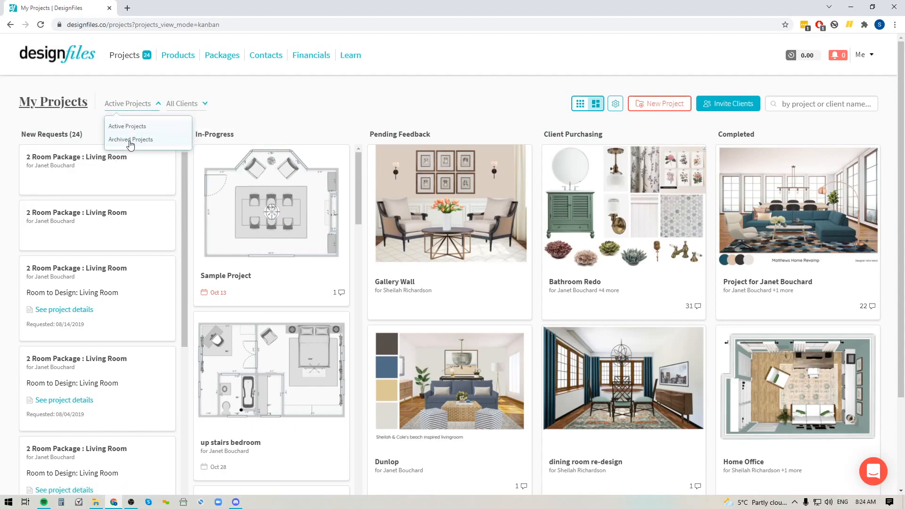
pyautogui.moveTo(332, 109)
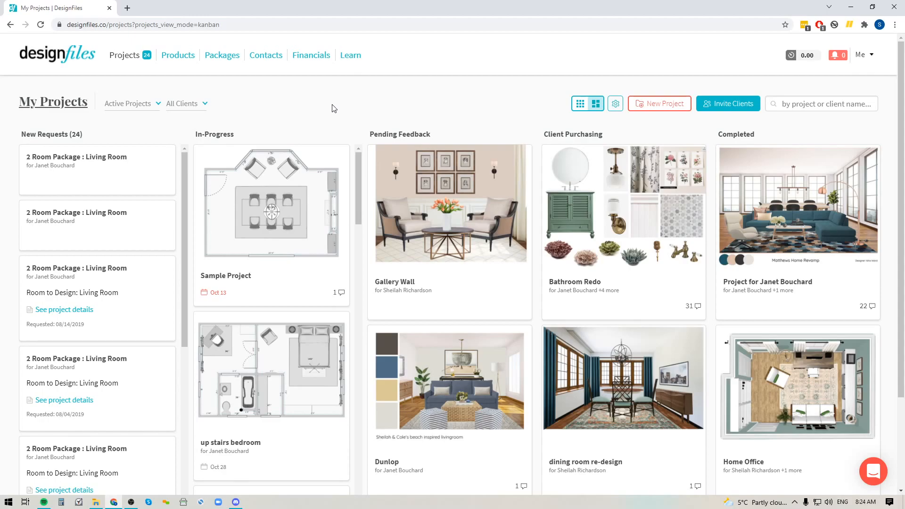
pyautogui.moveTo(264, 261)
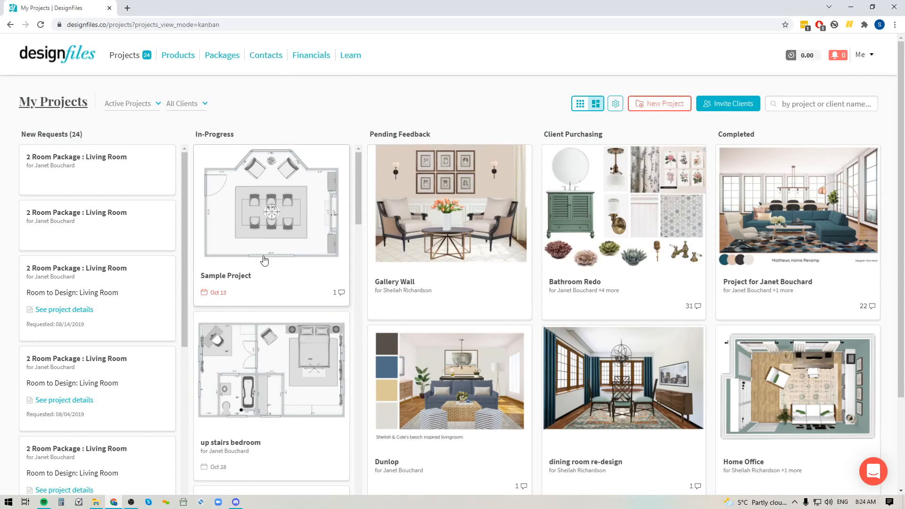
pyautogui.moveTo(264, 239)
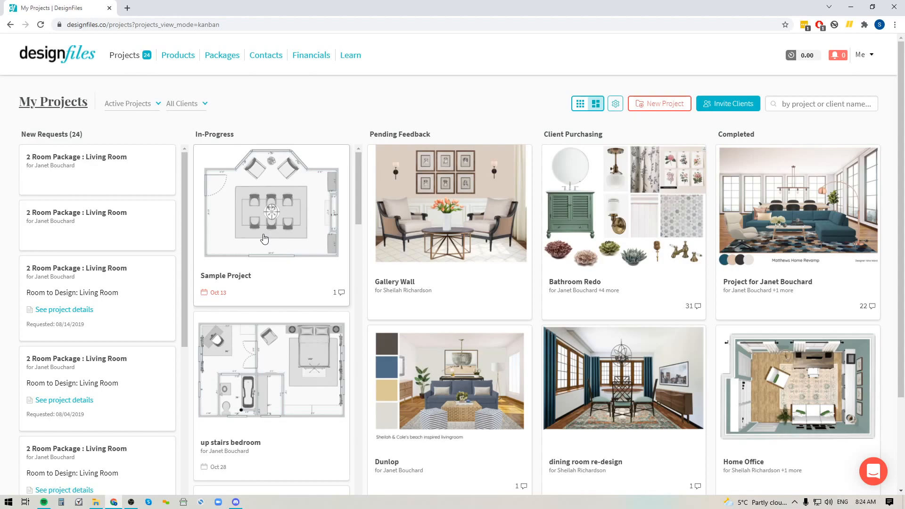